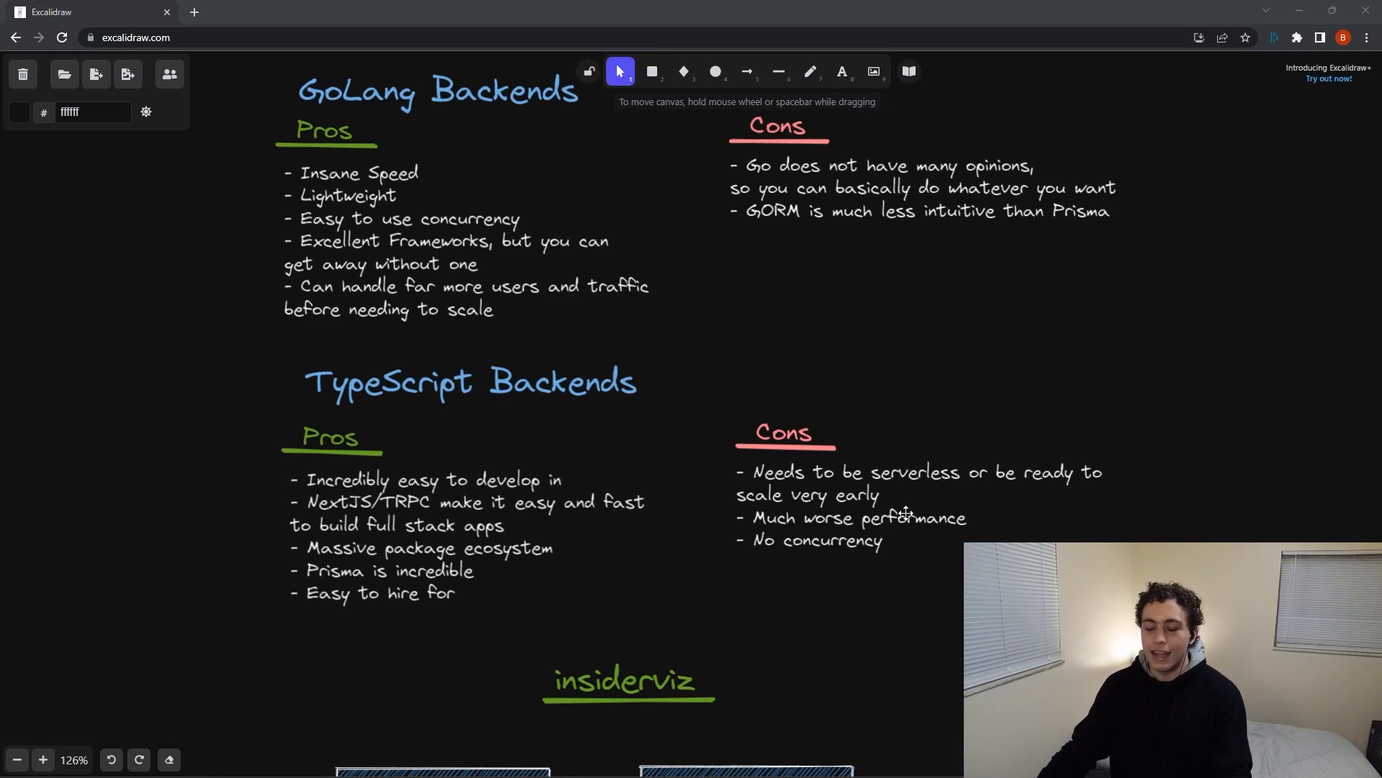
{"action": "scroll", "scroll_direction": "down", "scroll_amount": 3}
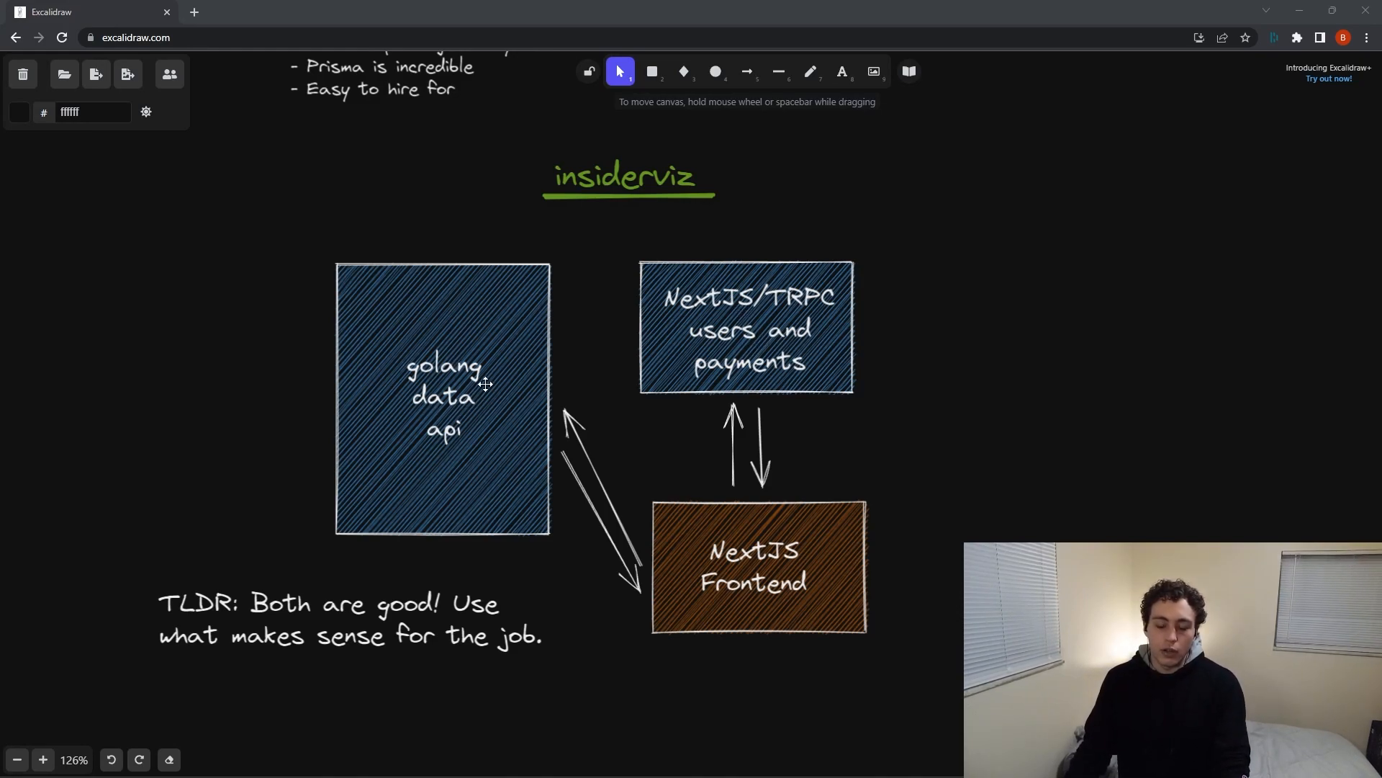
{"action": "mouse_move", "coordinate": [426, 399]}
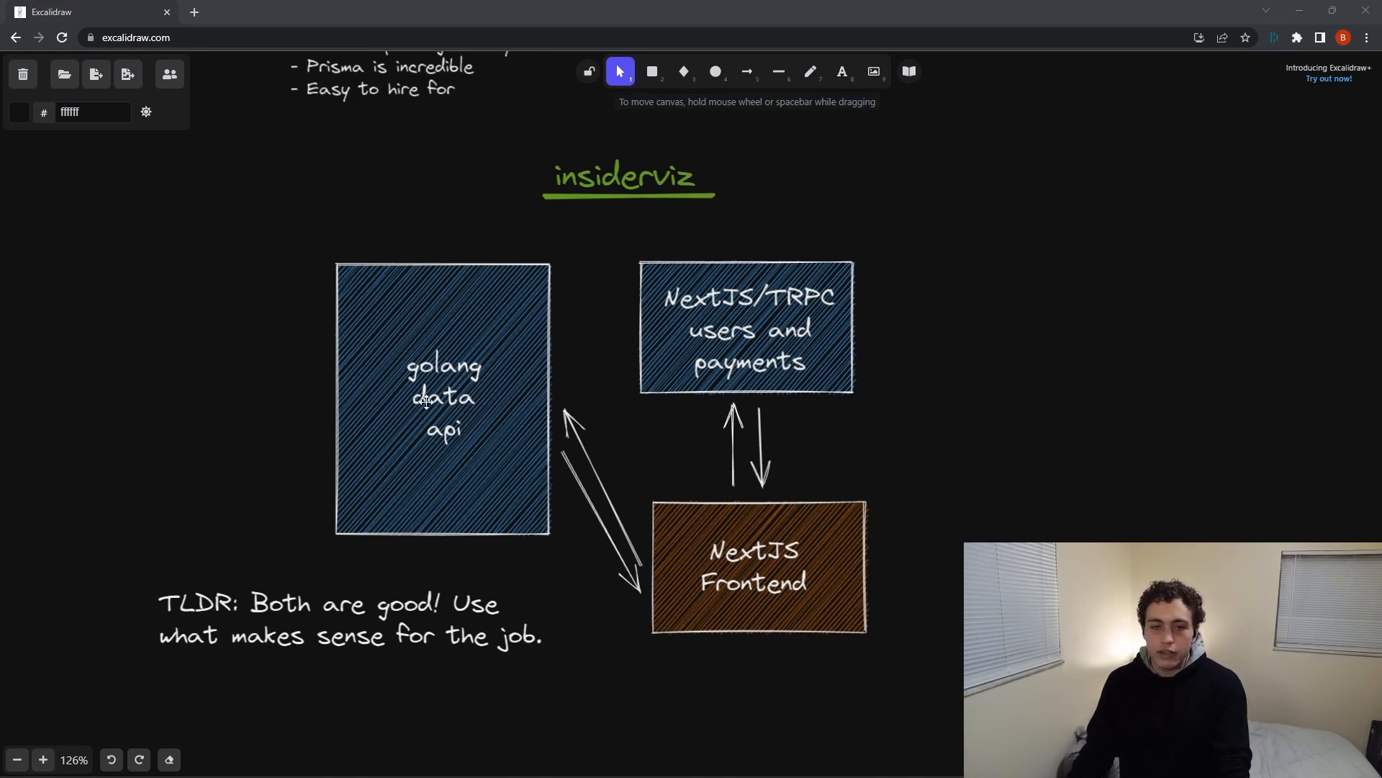
{"action": "mouse_move", "coordinate": [423, 408]}
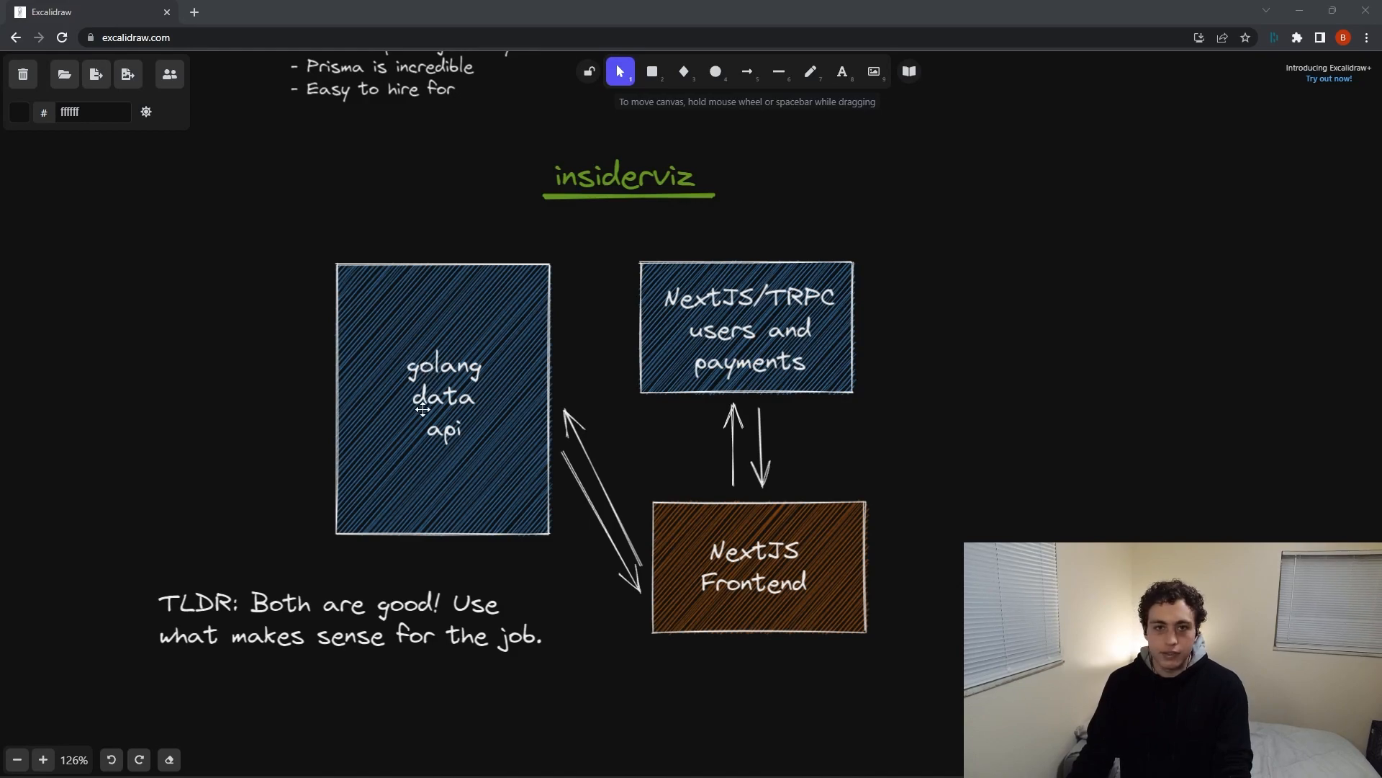
{"action": "mouse_move", "coordinate": [476, 421]}
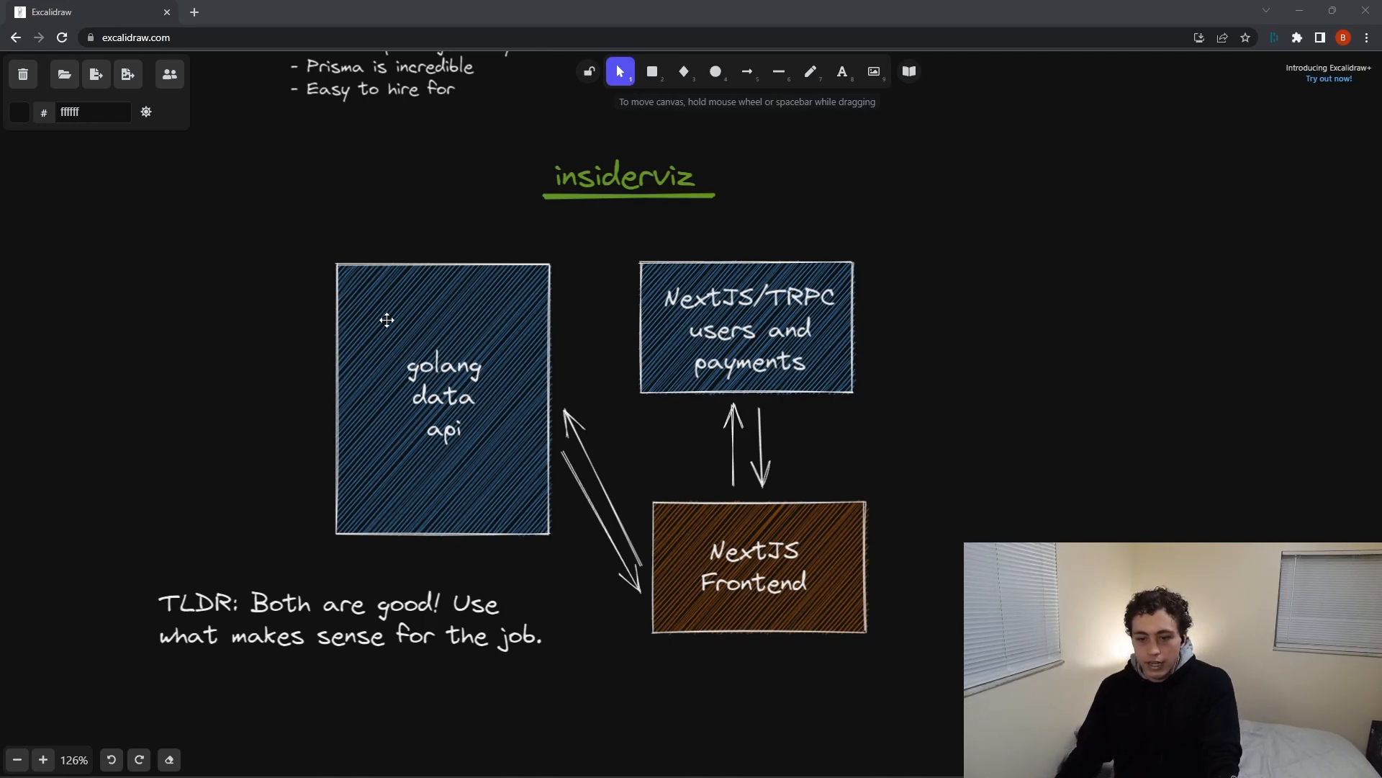
{"action": "mouse_move", "coordinate": [640, 545]}
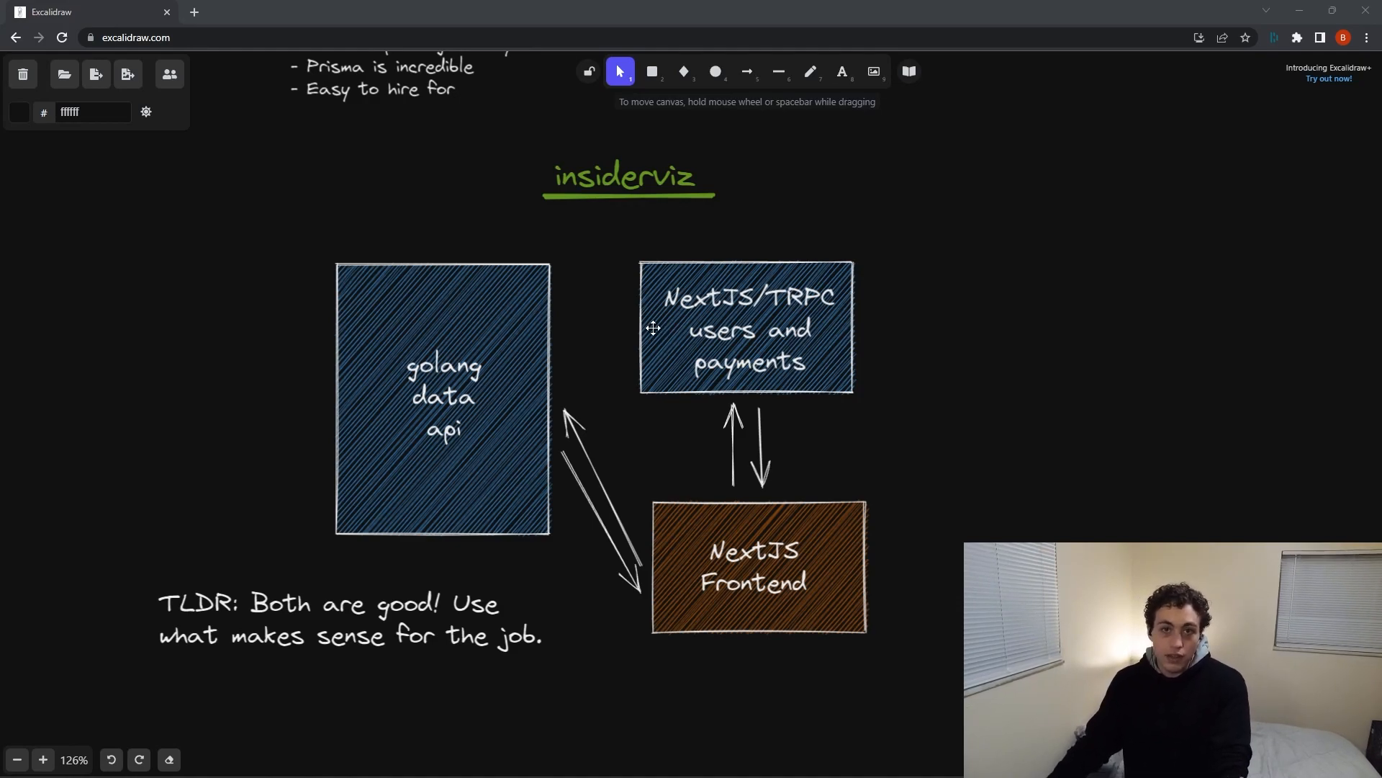
{"action": "mouse_move", "coordinate": [781, 381]}
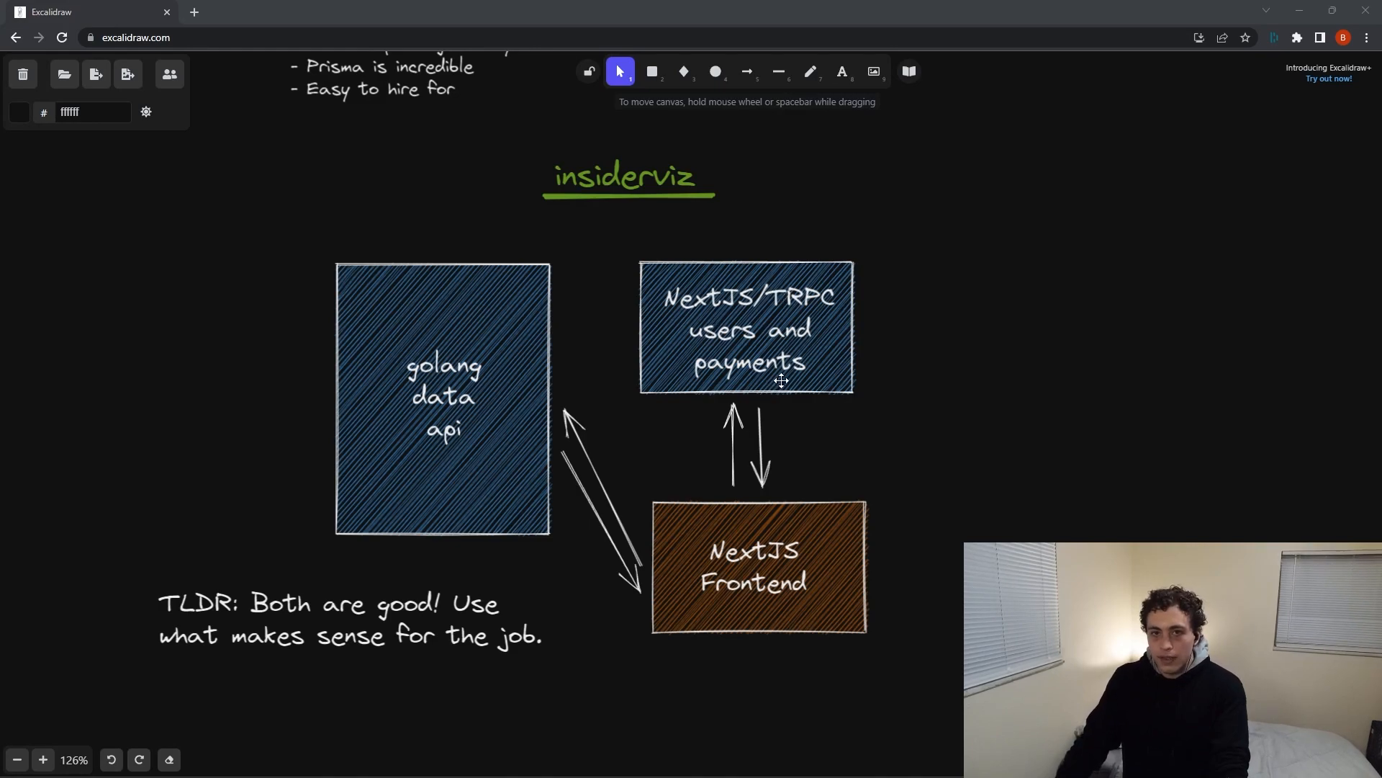
{"action": "mouse_move", "coordinate": [920, 460]}
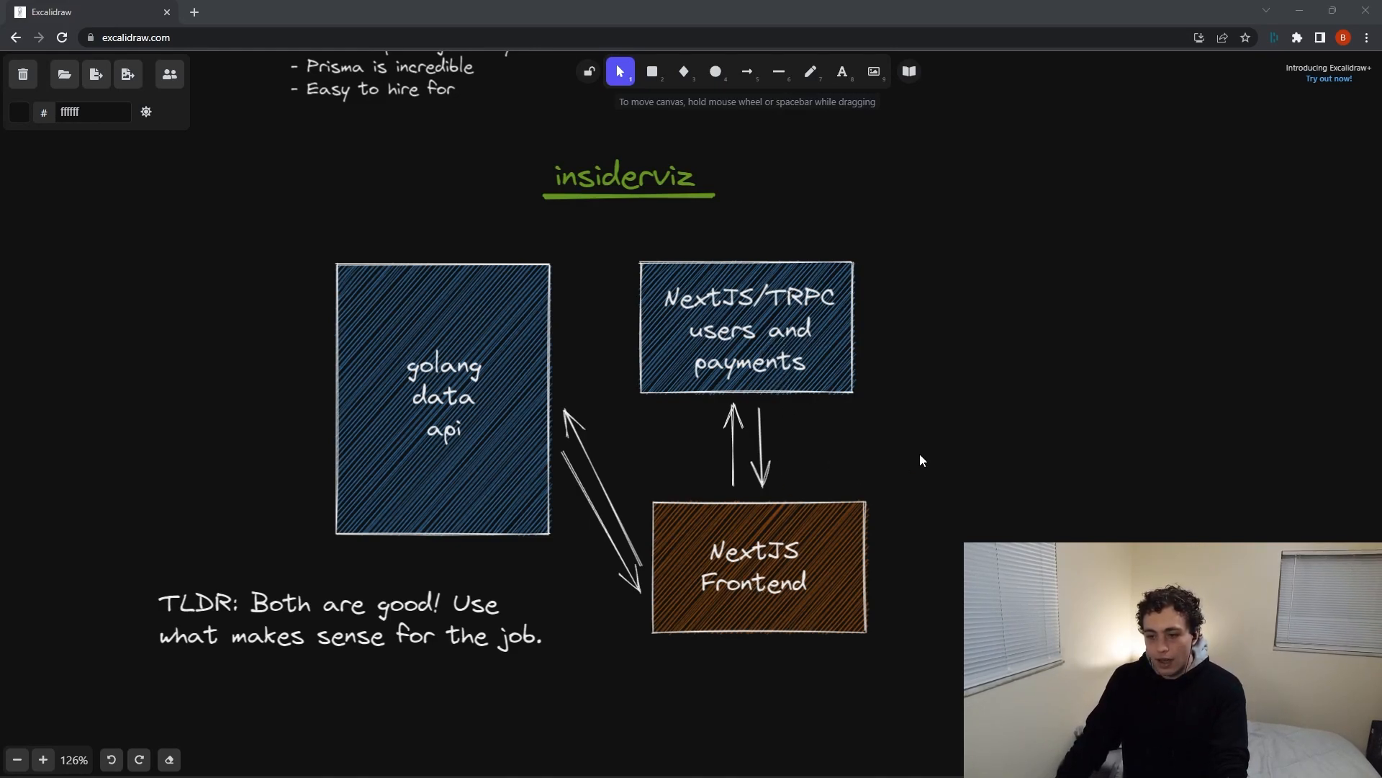
{"action": "mouse_move", "coordinate": [788, 467]}
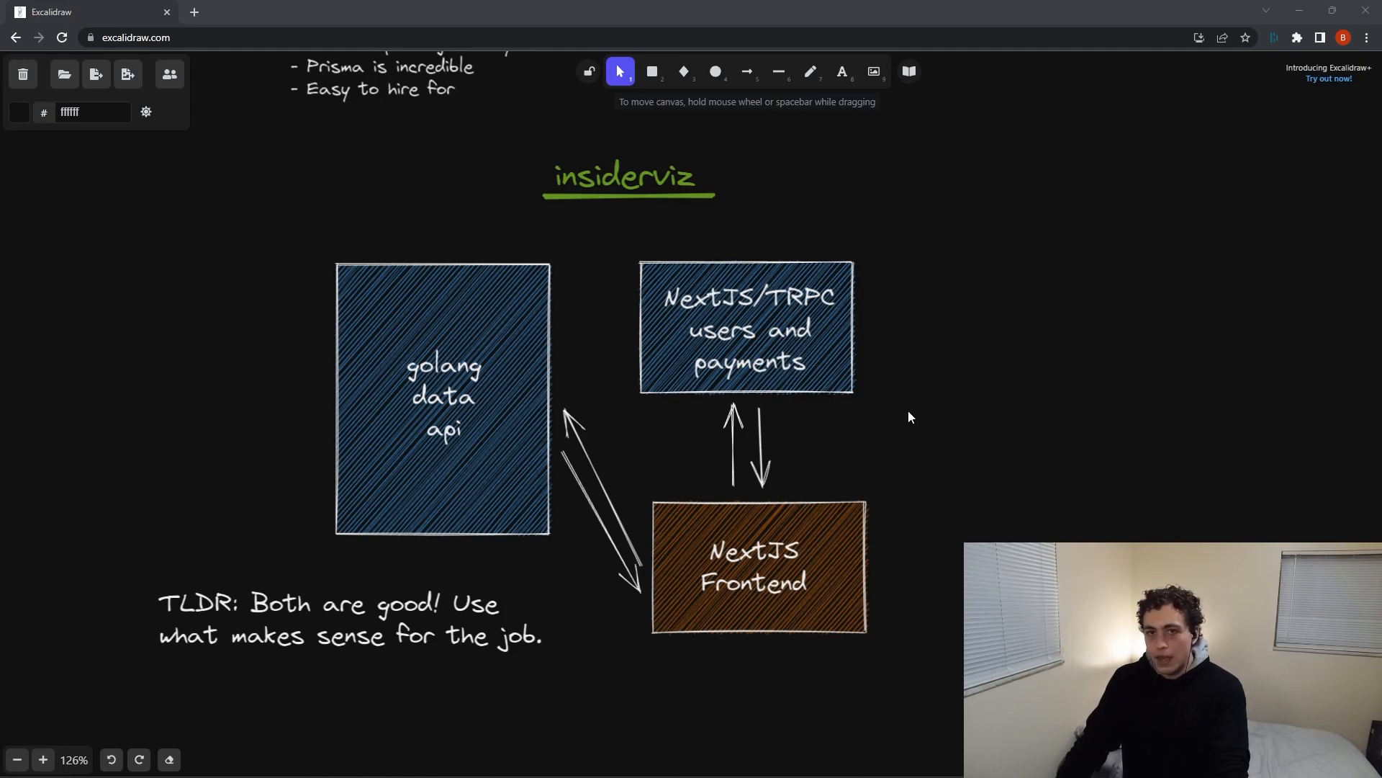
{"action": "mouse_move", "coordinate": [919, 406]}
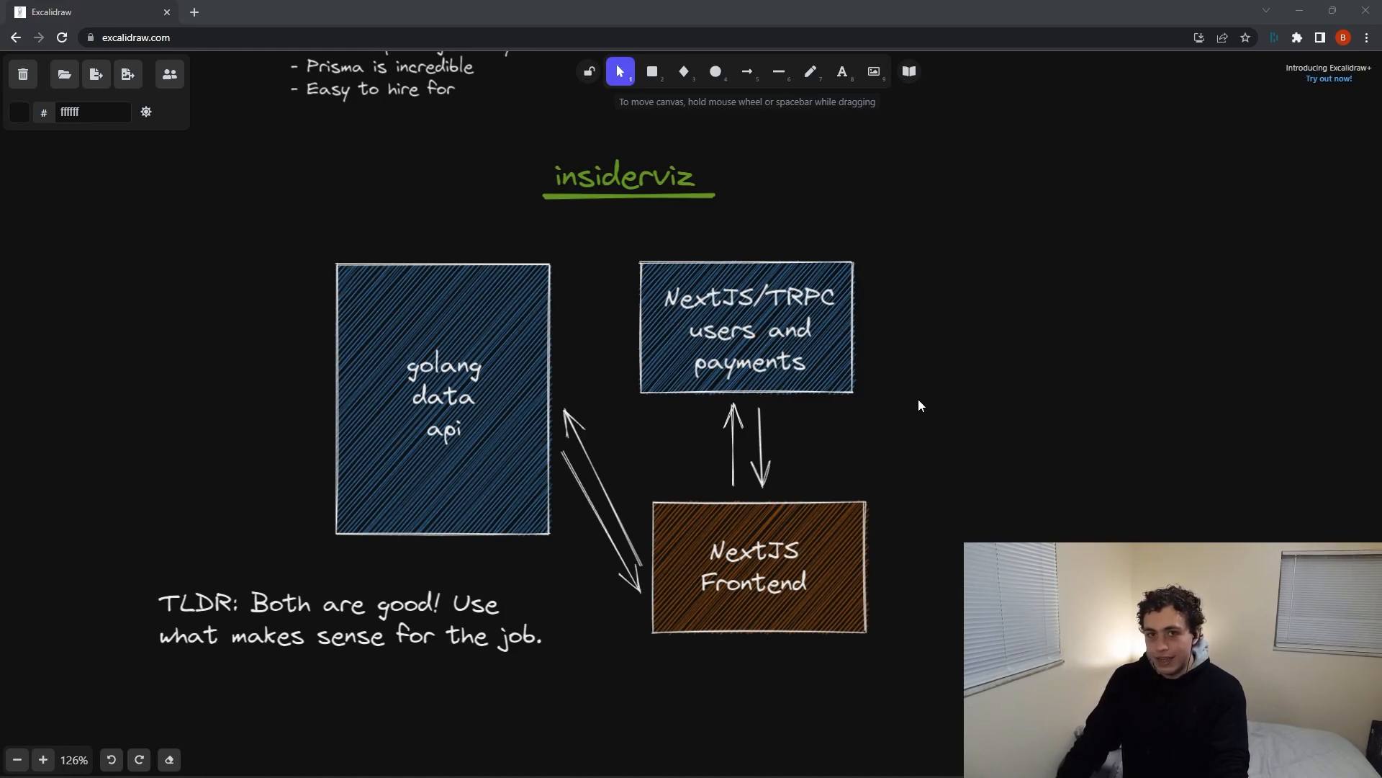
{"action": "mouse_move", "coordinate": [864, 323]}
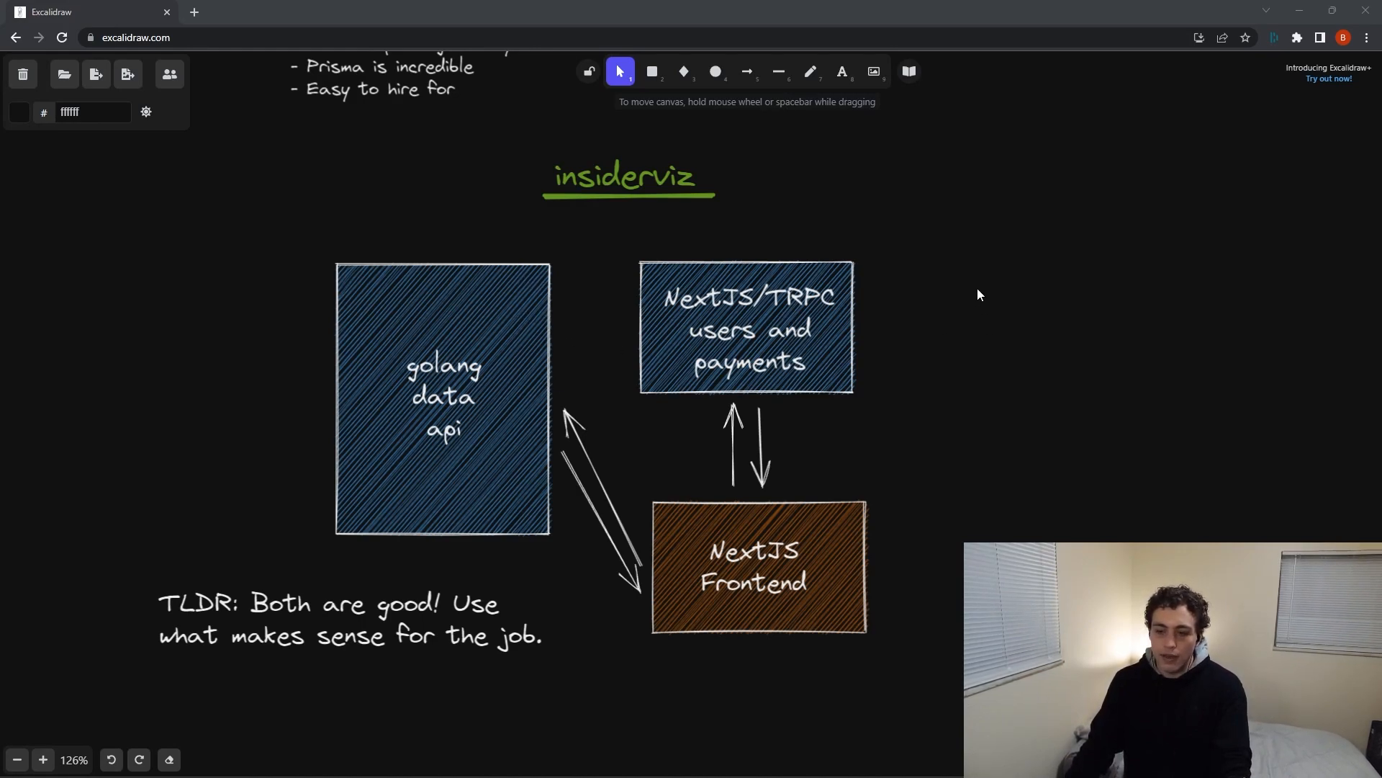
{"action": "mouse_move", "coordinate": [794, 278]}
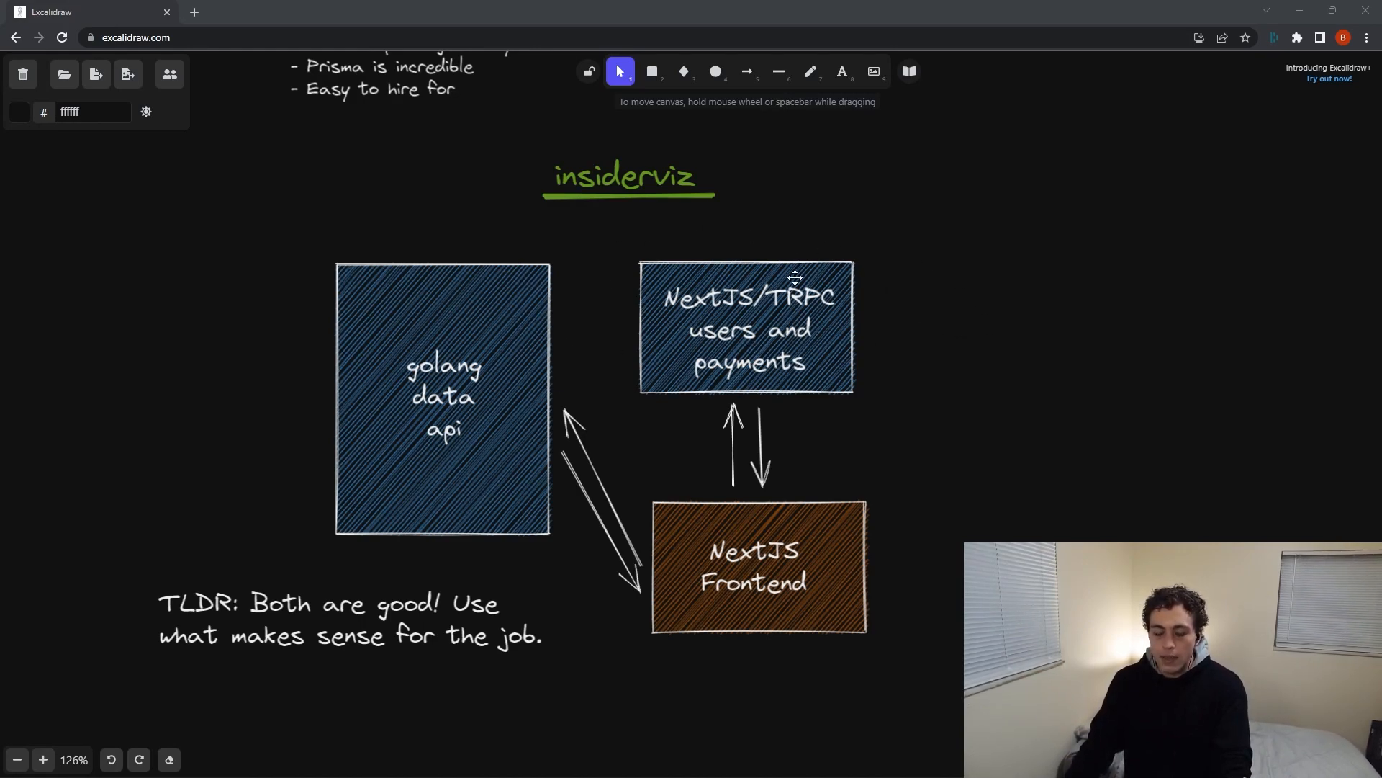
{"action": "mouse_move", "coordinate": [820, 335]}
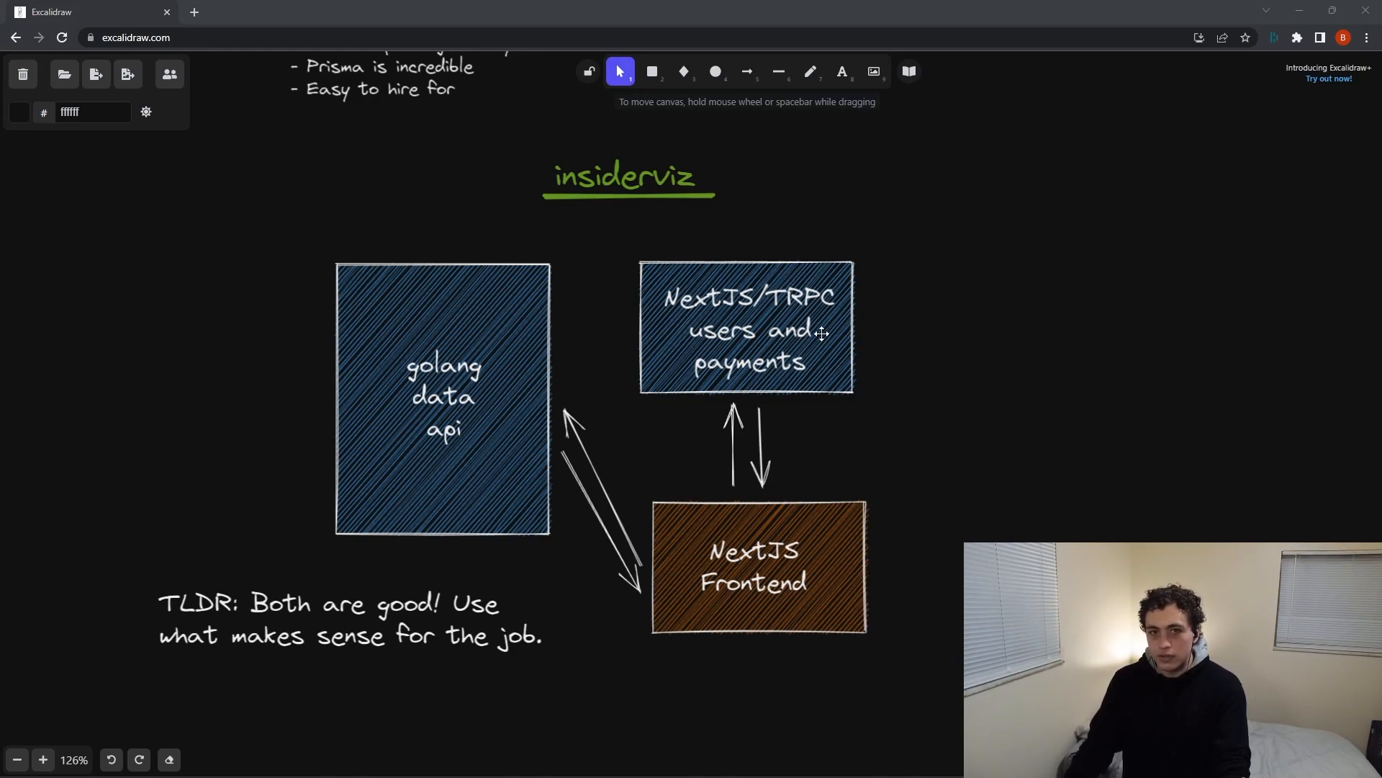
{"action": "mouse_move", "coordinate": [783, 288]}
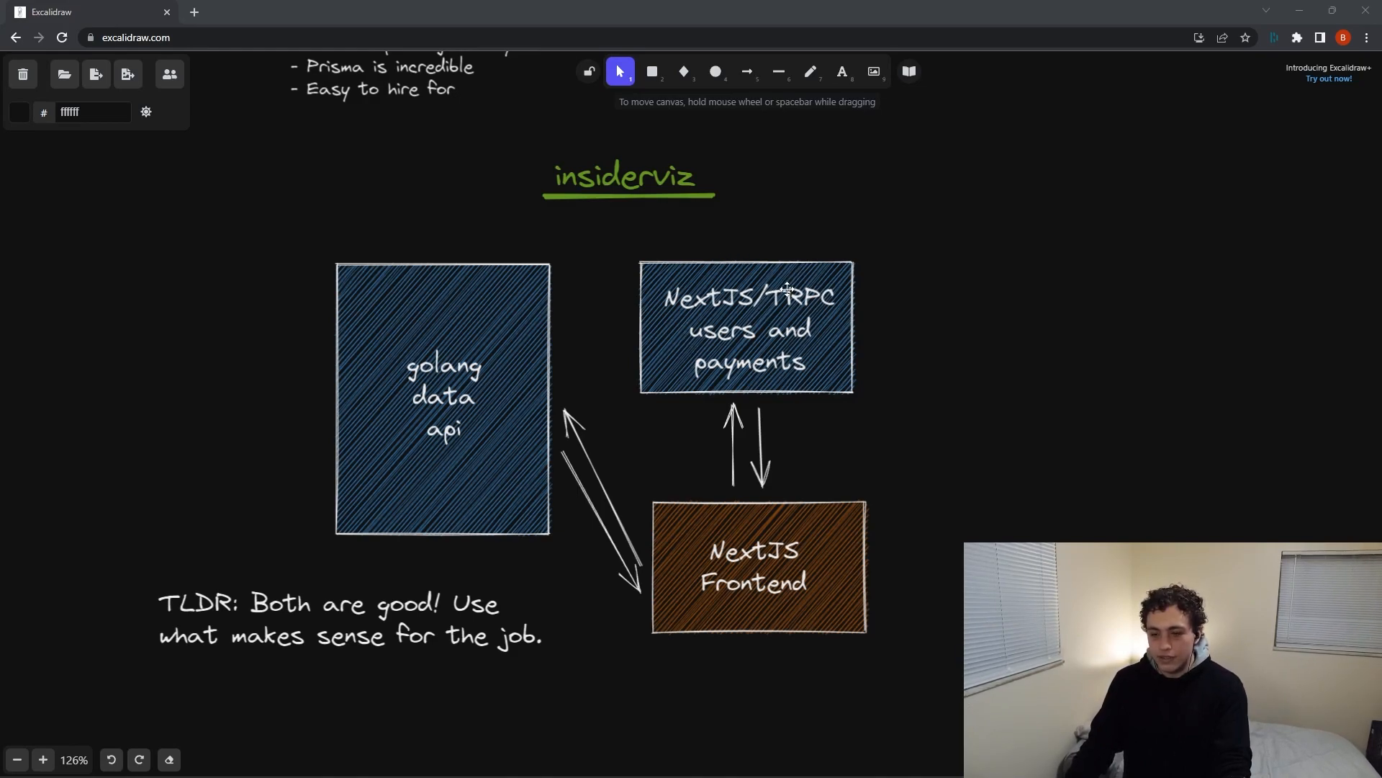
{"action": "mouse_move", "coordinate": [802, 302]}
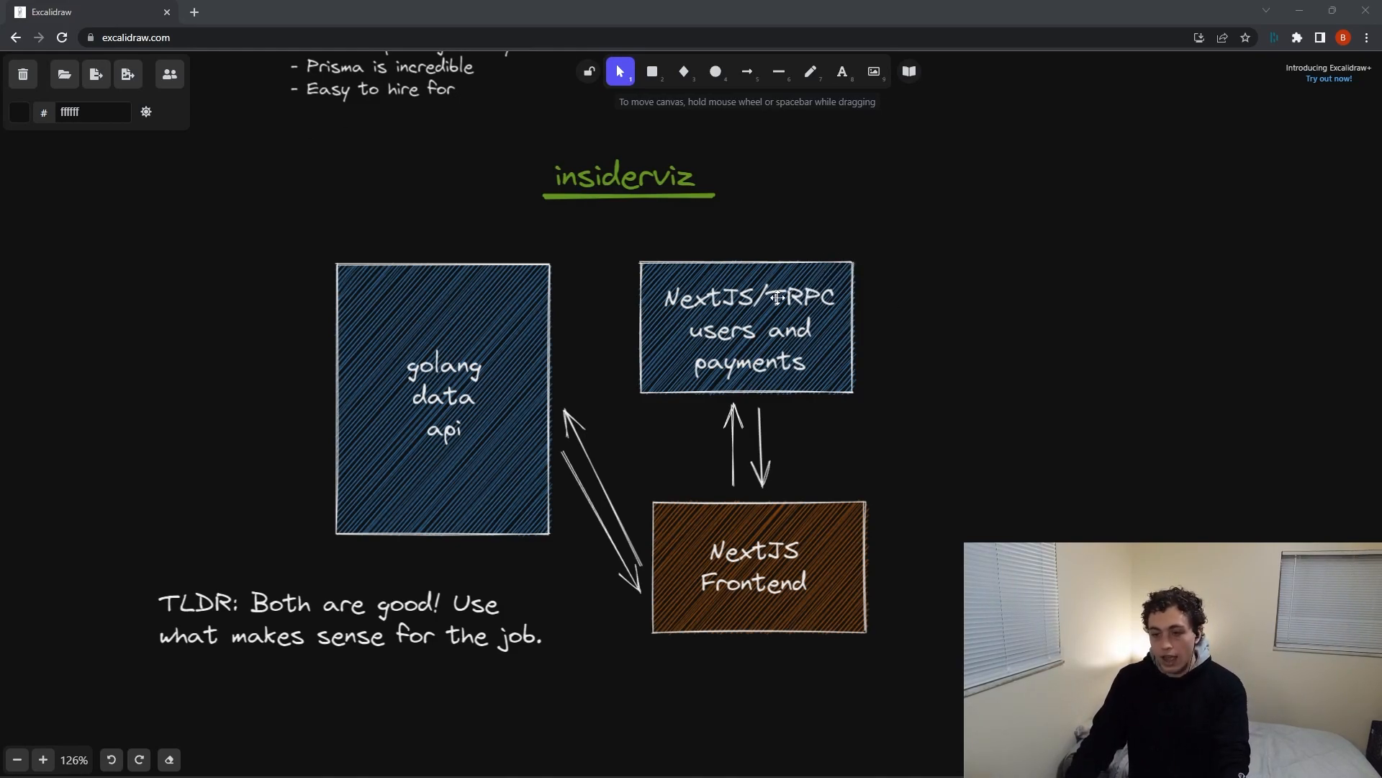
{"action": "mouse_move", "coordinate": [754, 496]}
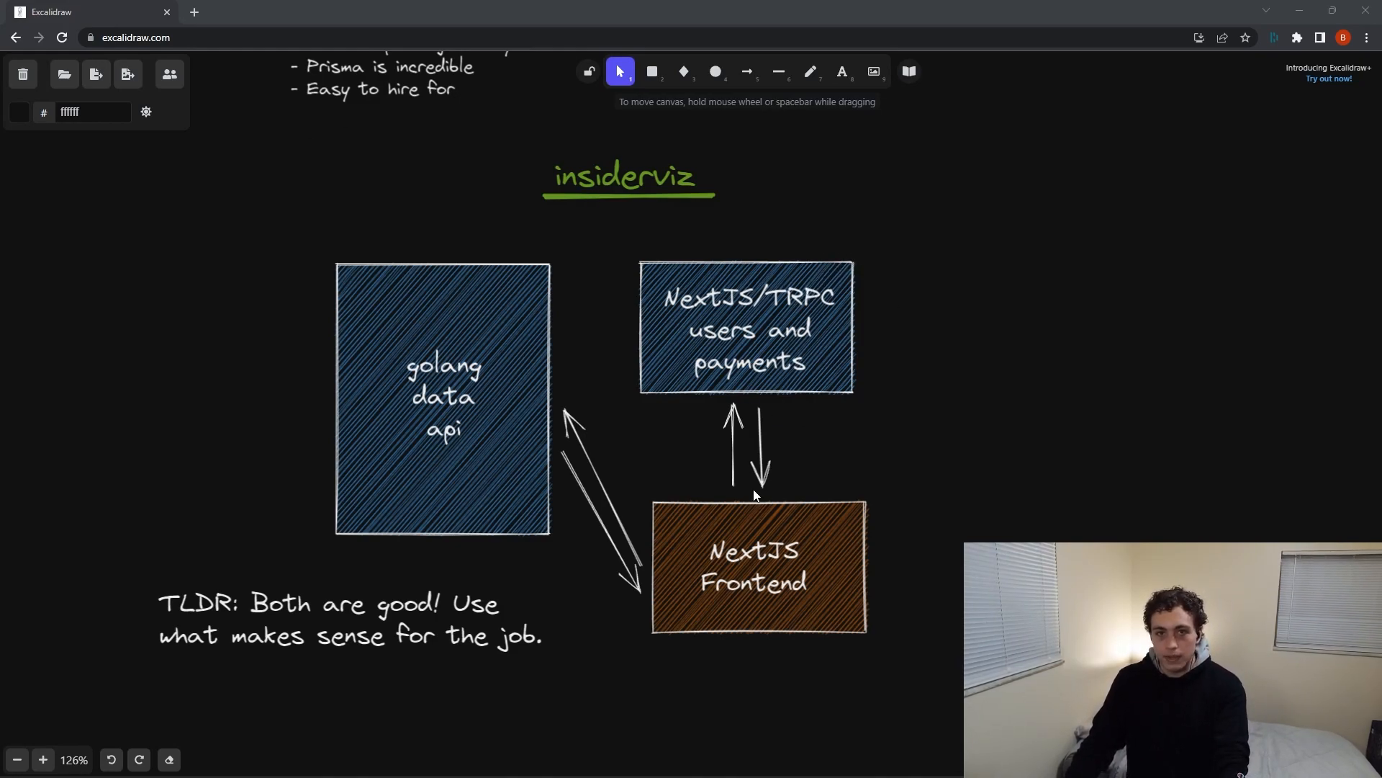
{"action": "mouse_move", "coordinate": [898, 446]}
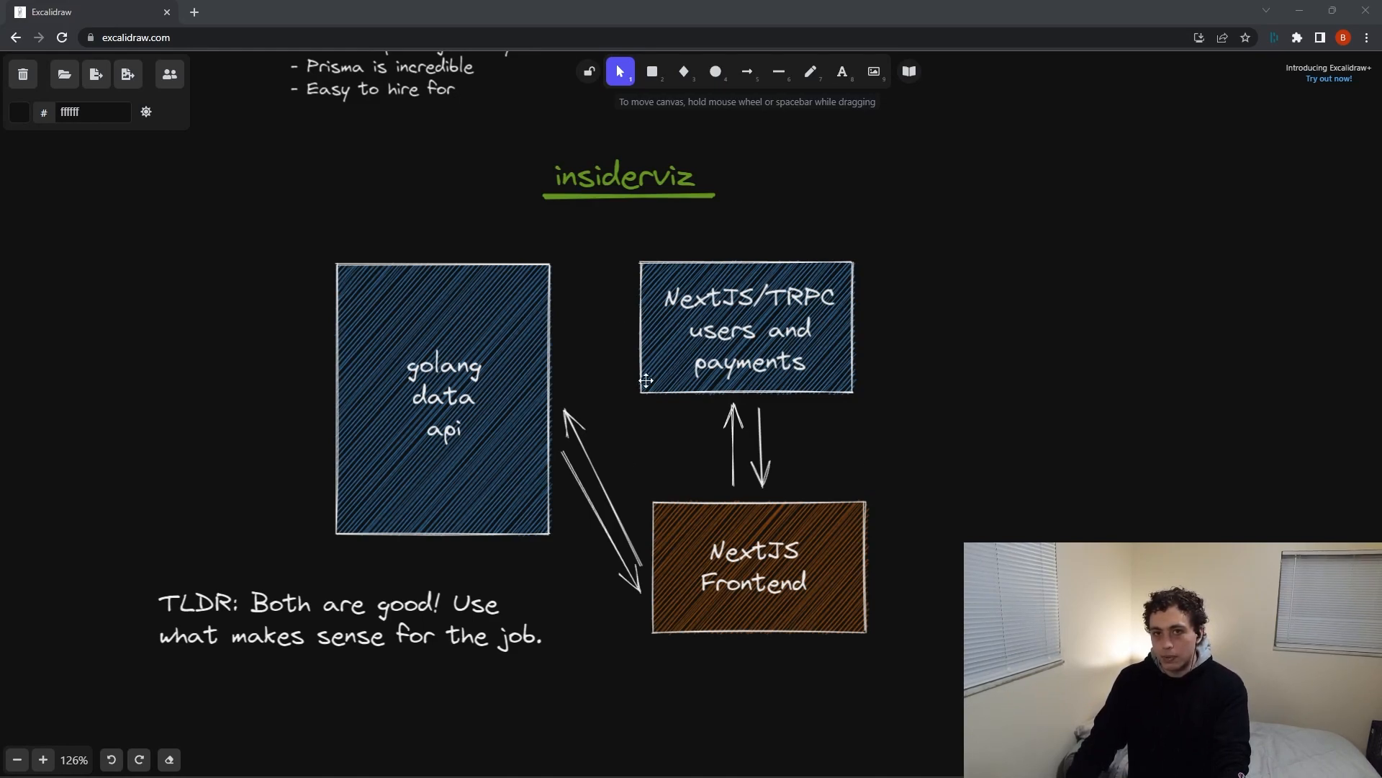
{"action": "mouse_move", "coordinate": [604, 390]}
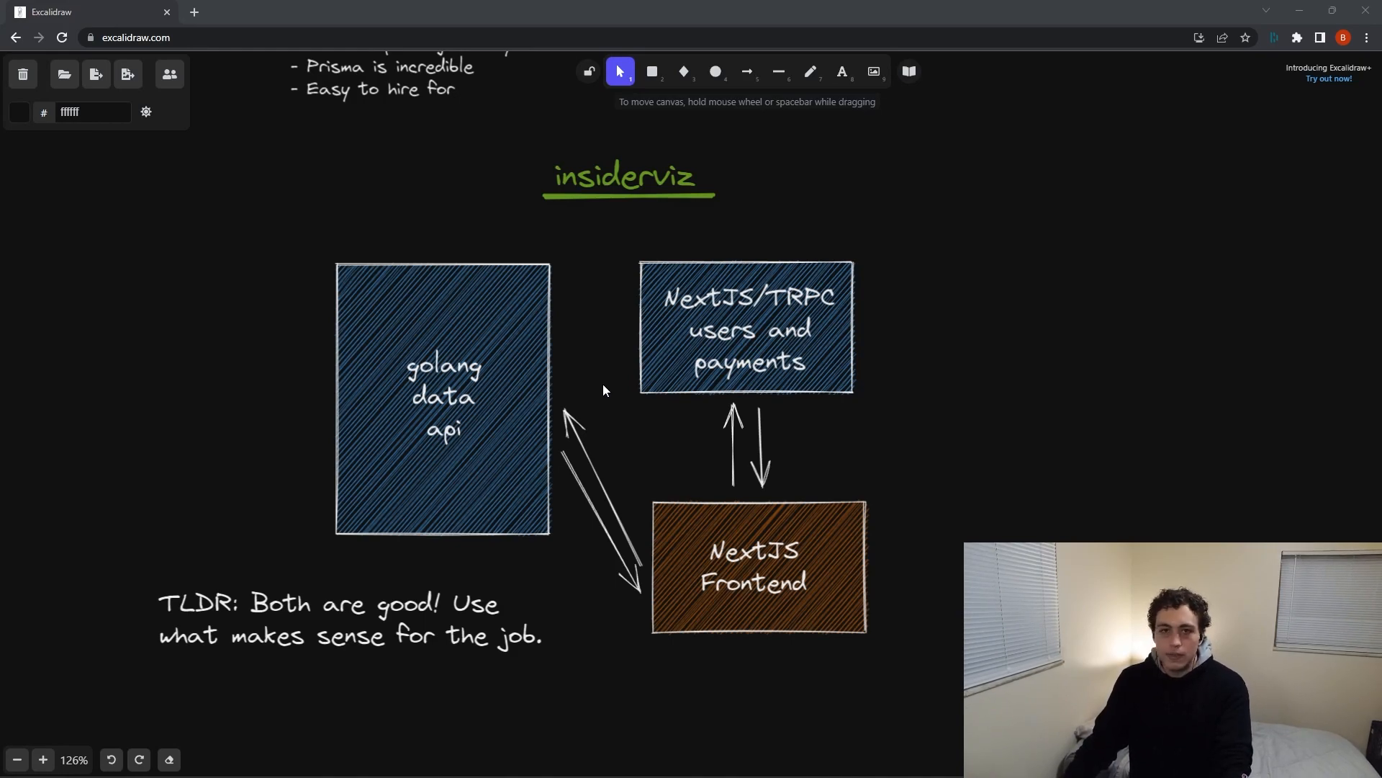
{"action": "mouse_move", "coordinate": [519, 337]}
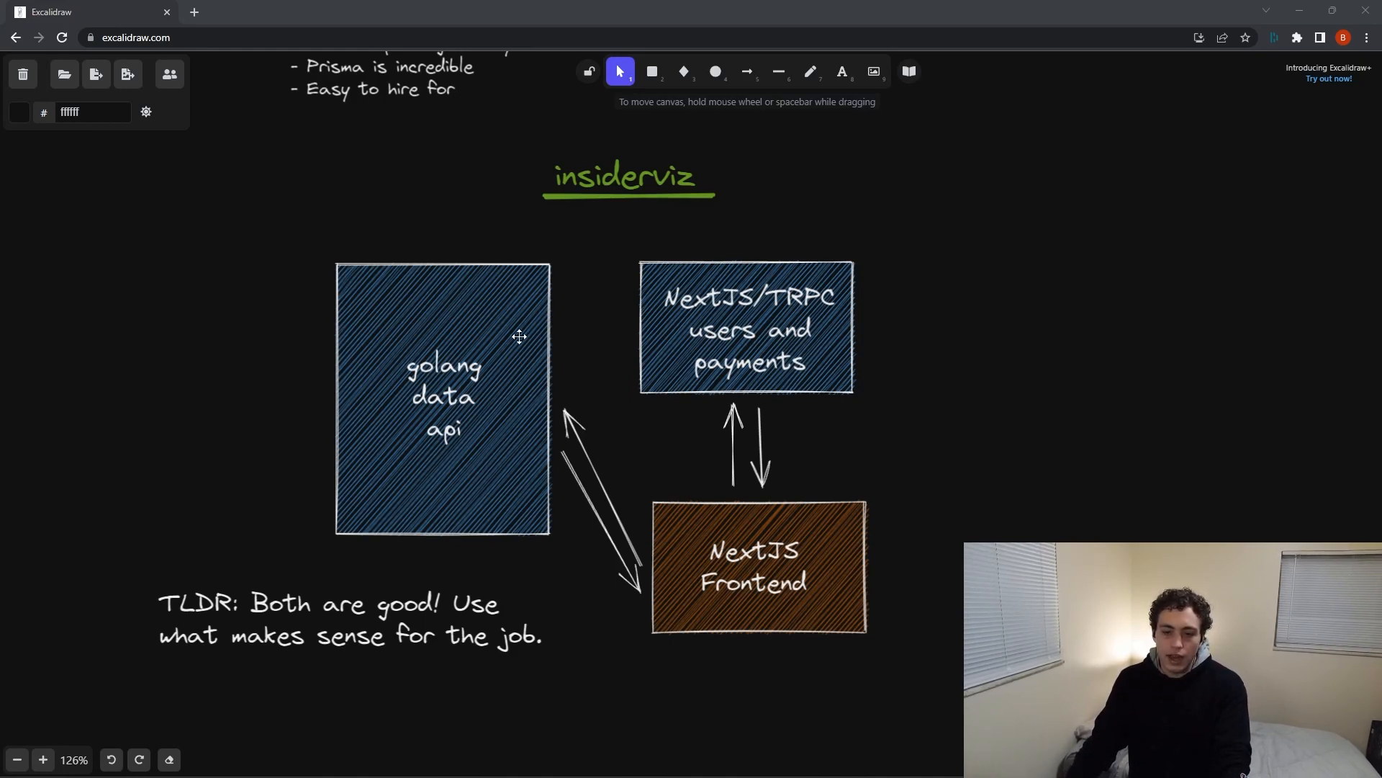
{"action": "mouse_move", "coordinate": [403, 468]}
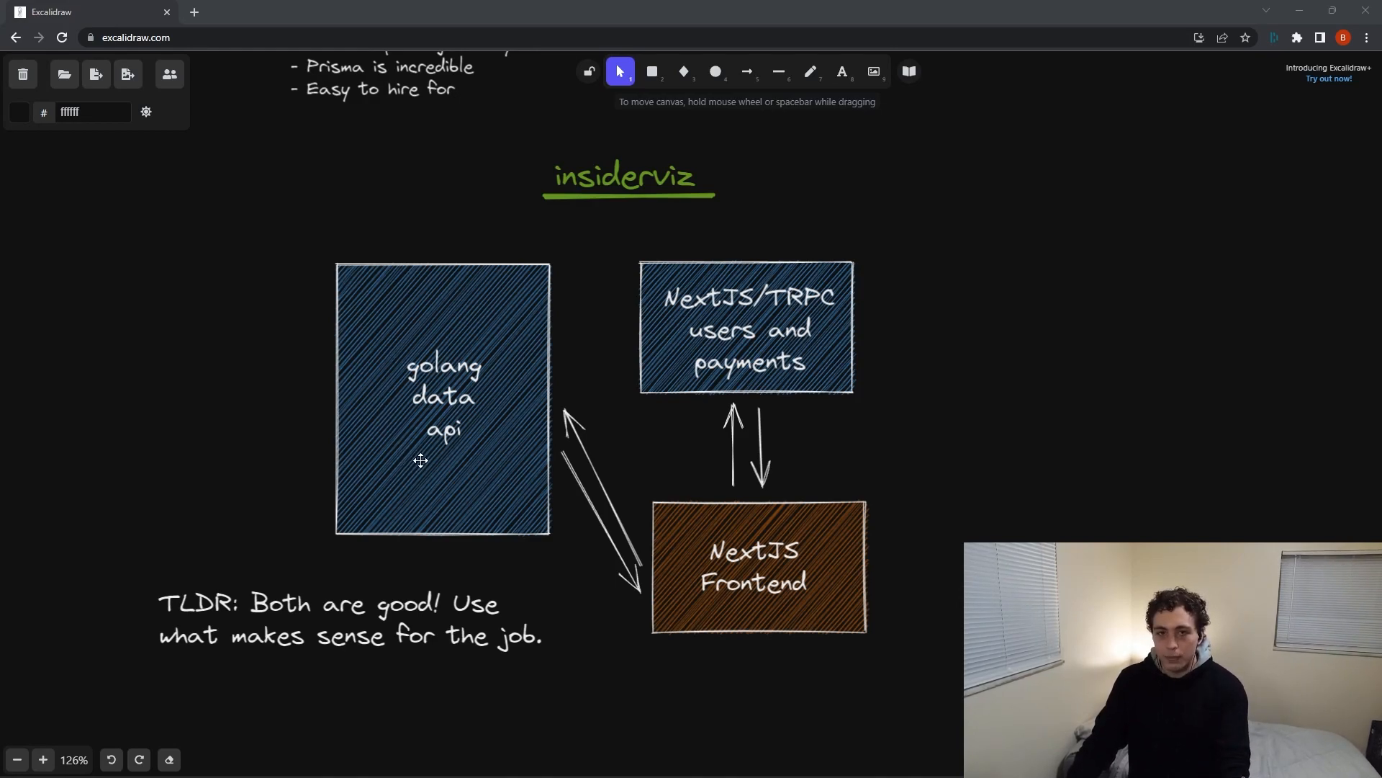
{"action": "mouse_move", "coordinate": [447, 484]}
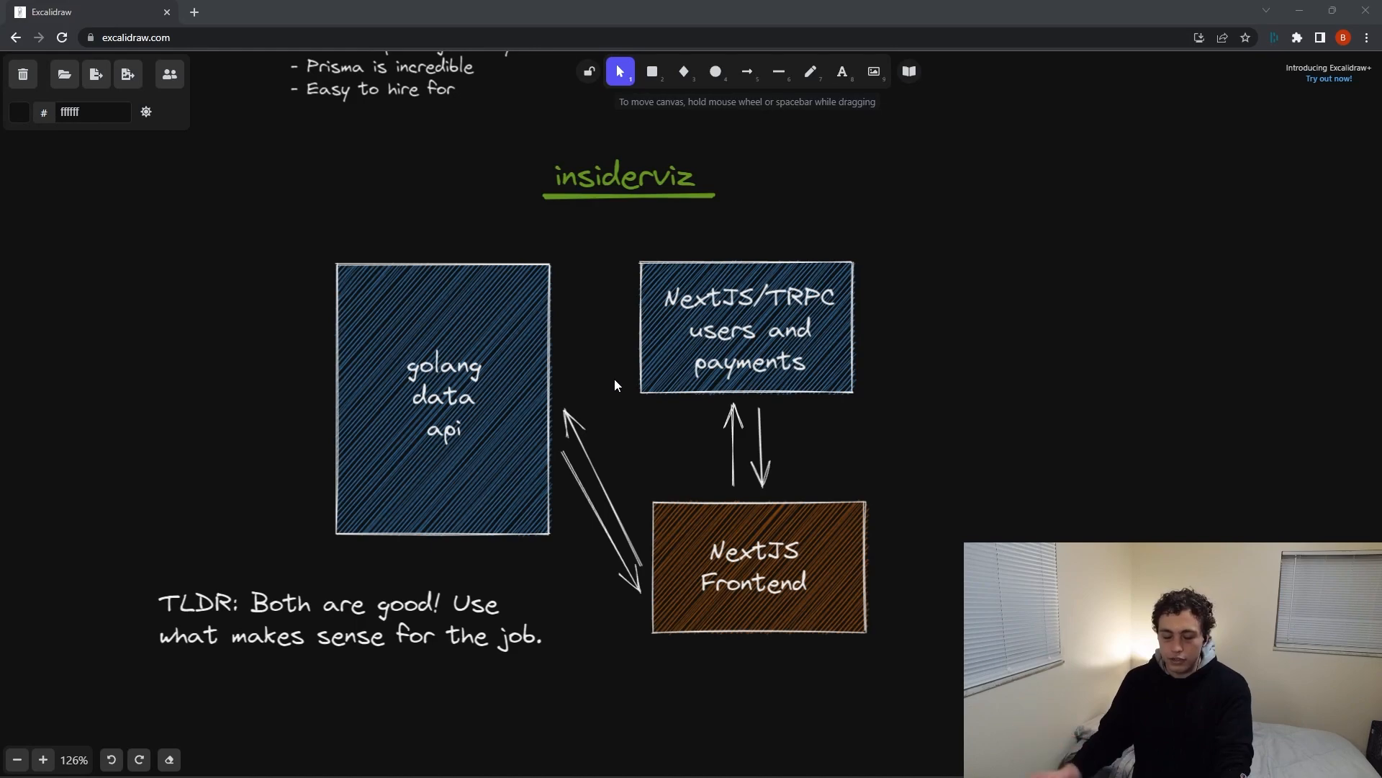
{"action": "mouse_move", "coordinate": [727, 315]}
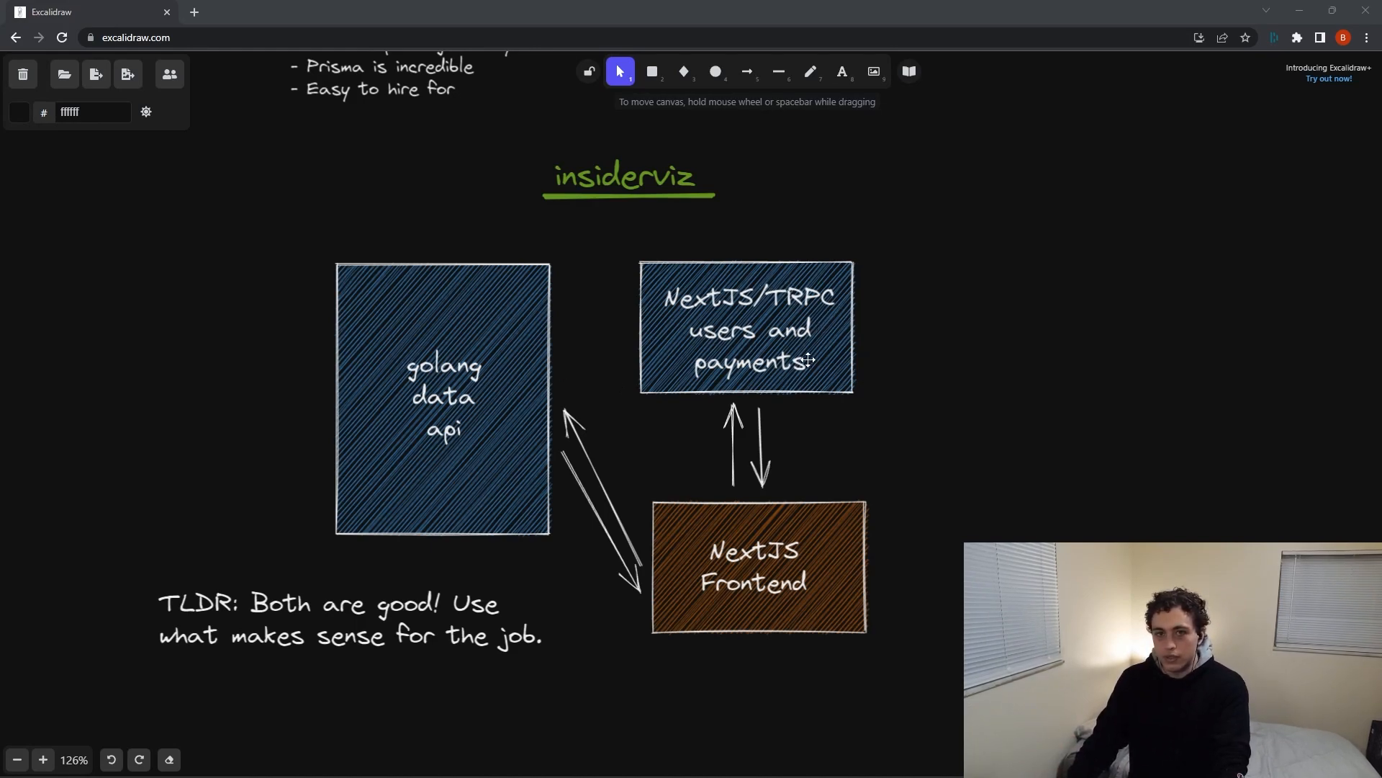
{"action": "mouse_move", "coordinate": [887, 337]}
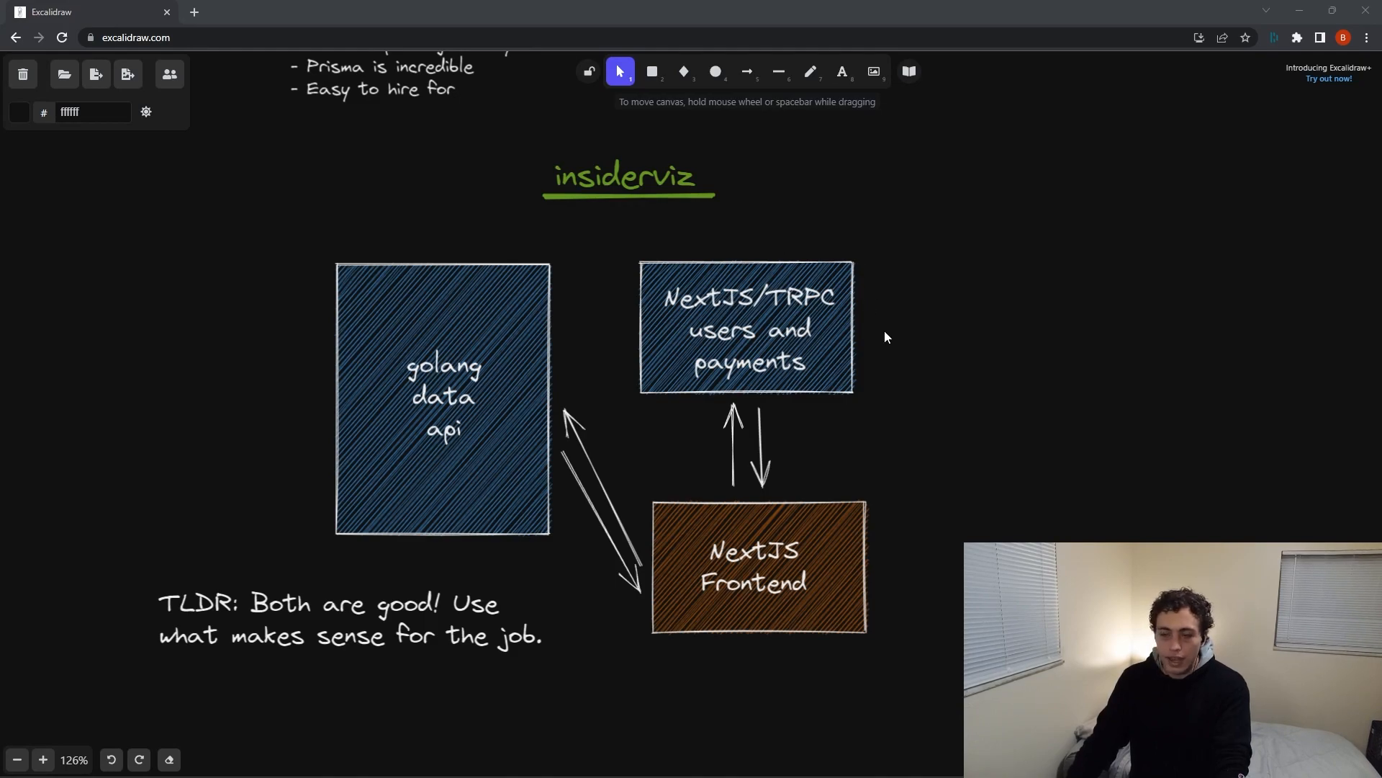
{"action": "mouse_move", "coordinate": [891, 343]}
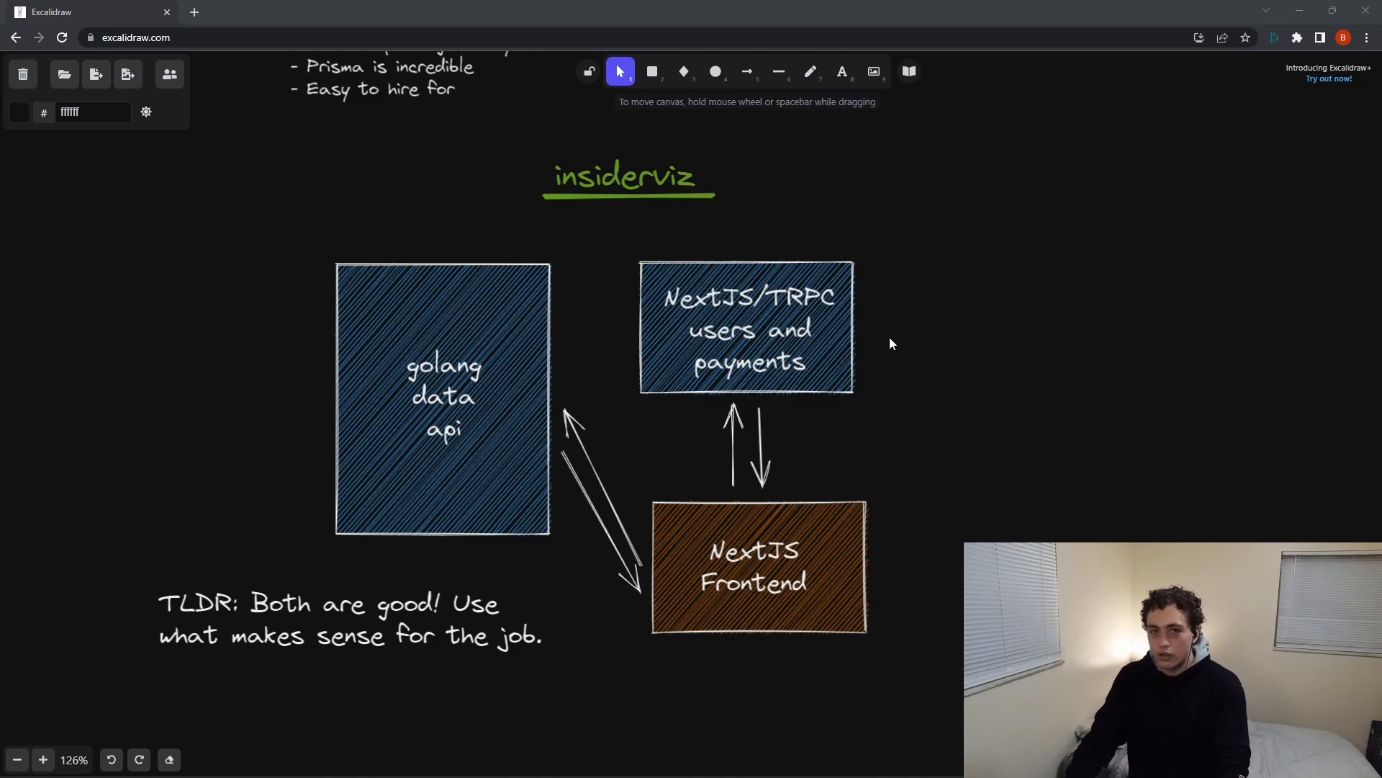
{"action": "mouse_move", "coordinate": [899, 338]}
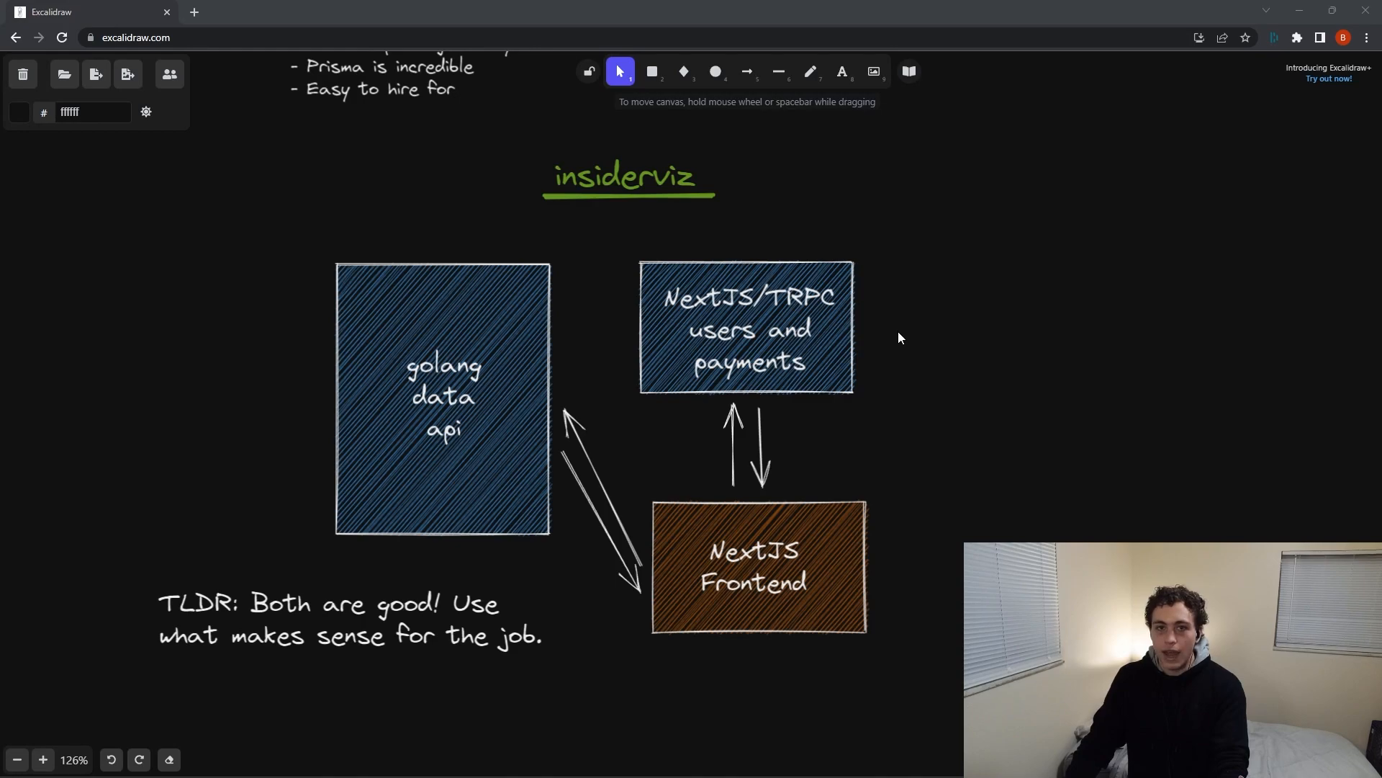
{"action": "mouse_move", "coordinate": [879, 350]}
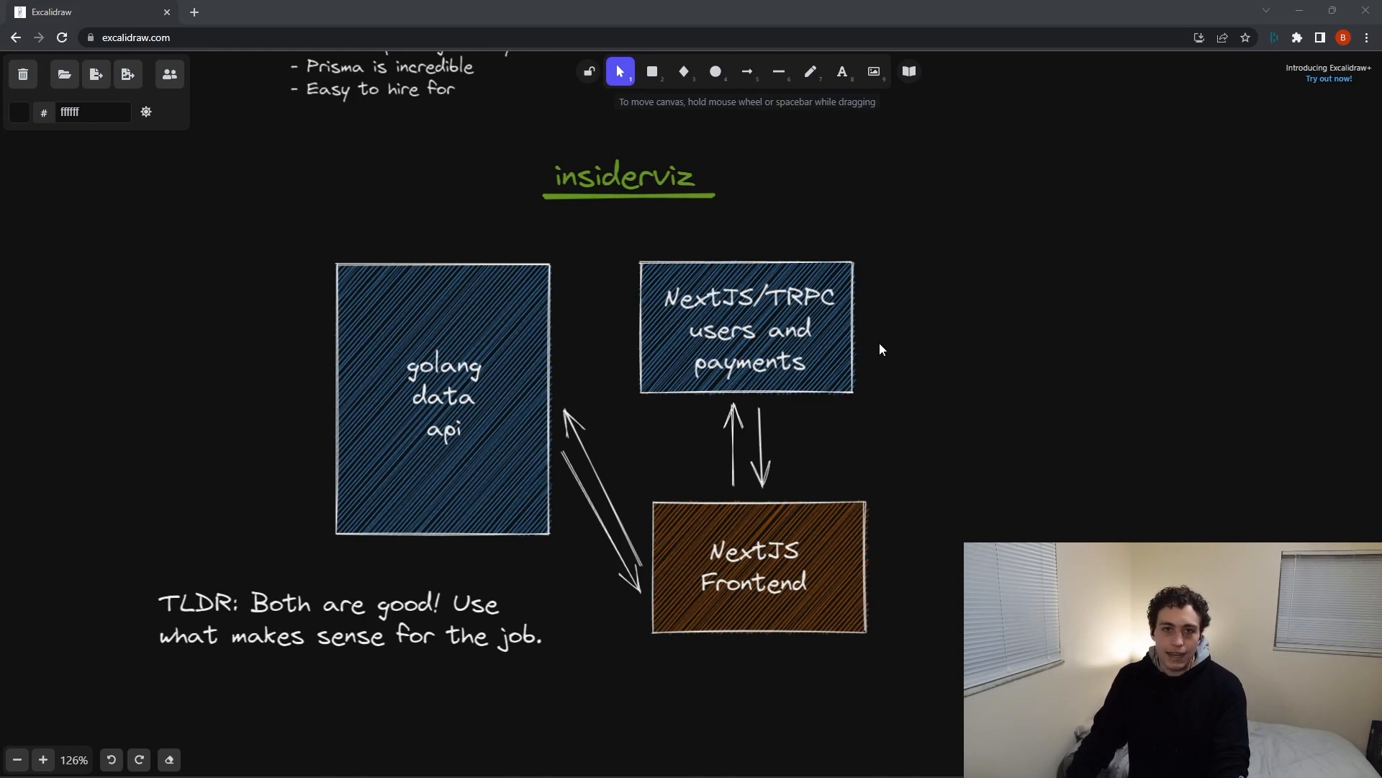
{"action": "mouse_move", "coordinate": [903, 393]}
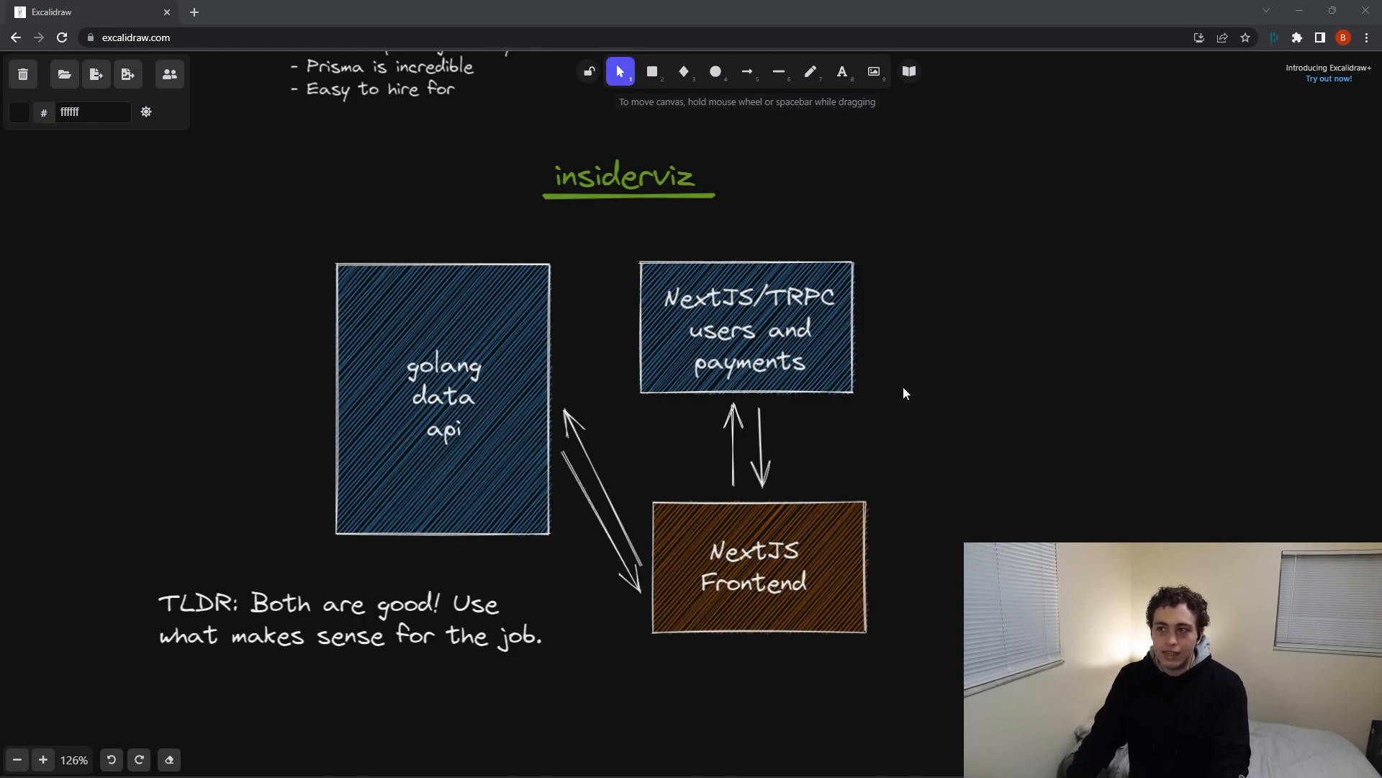